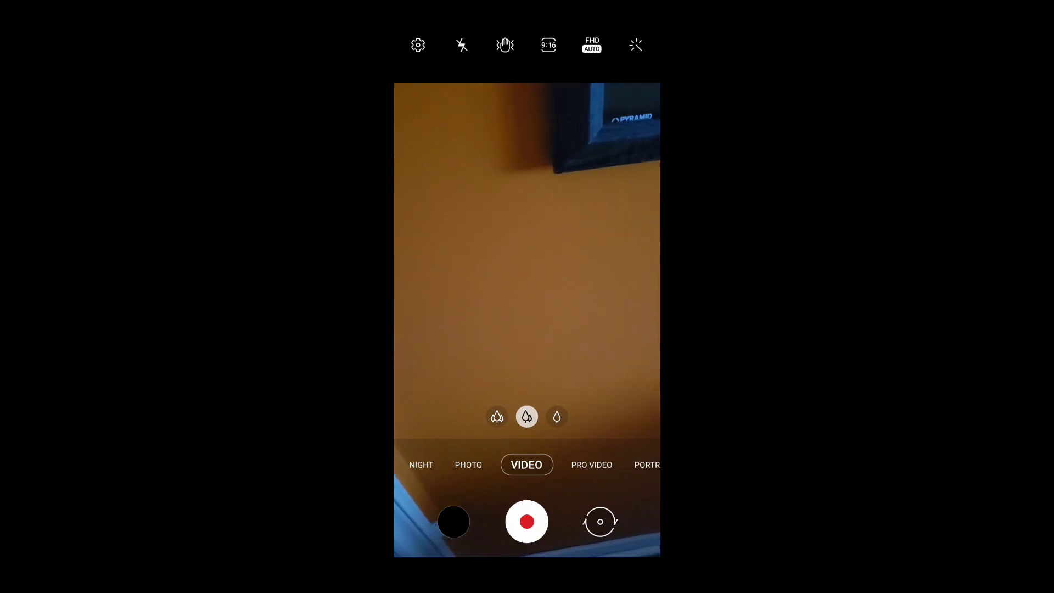
- Switch to Pro Video mode and set the video size to FHD 120 fps
click(591, 465)
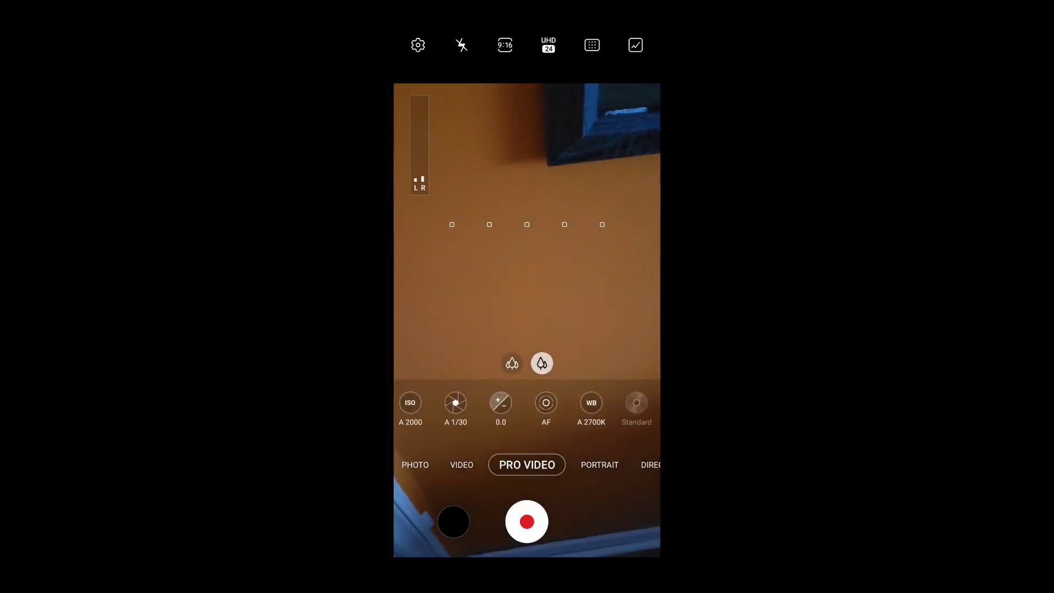
click(548, 45)
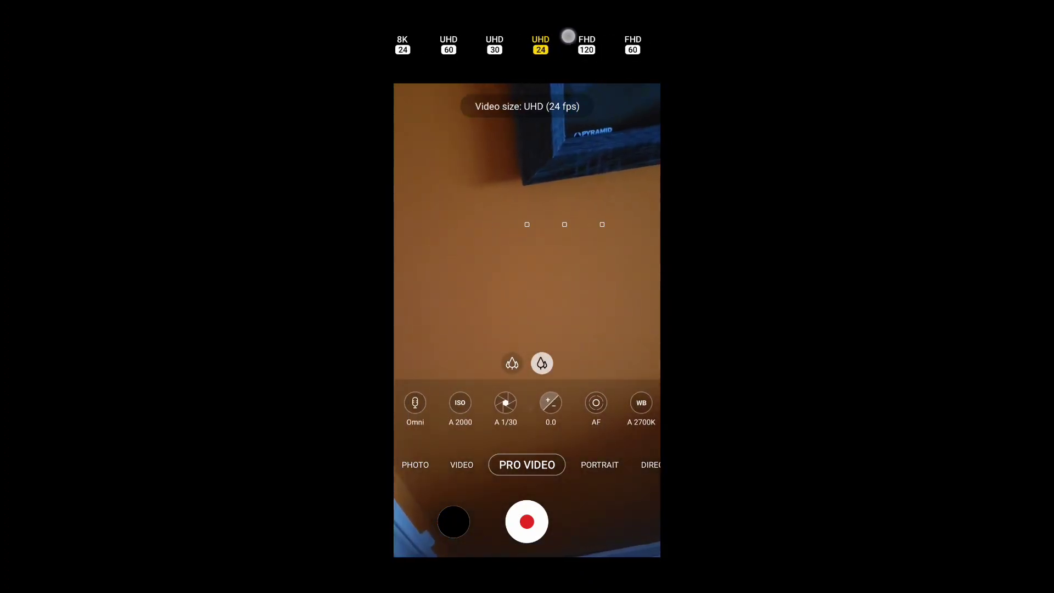
click(586, 45)
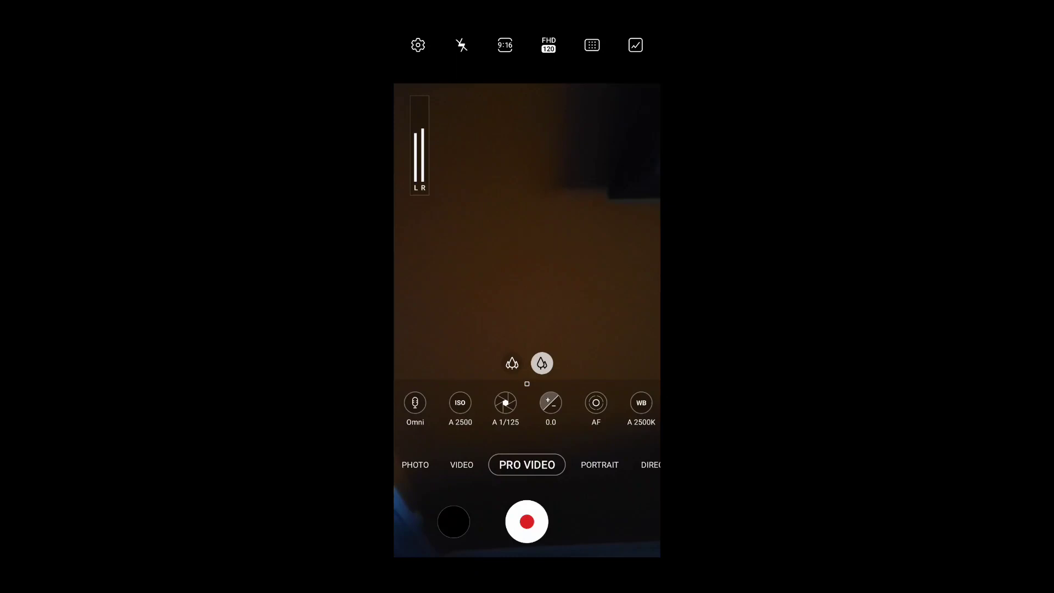
- Change the Pro Video size from FHD 120 to FHD 24 fps, brightening the preview
click(548, 45)
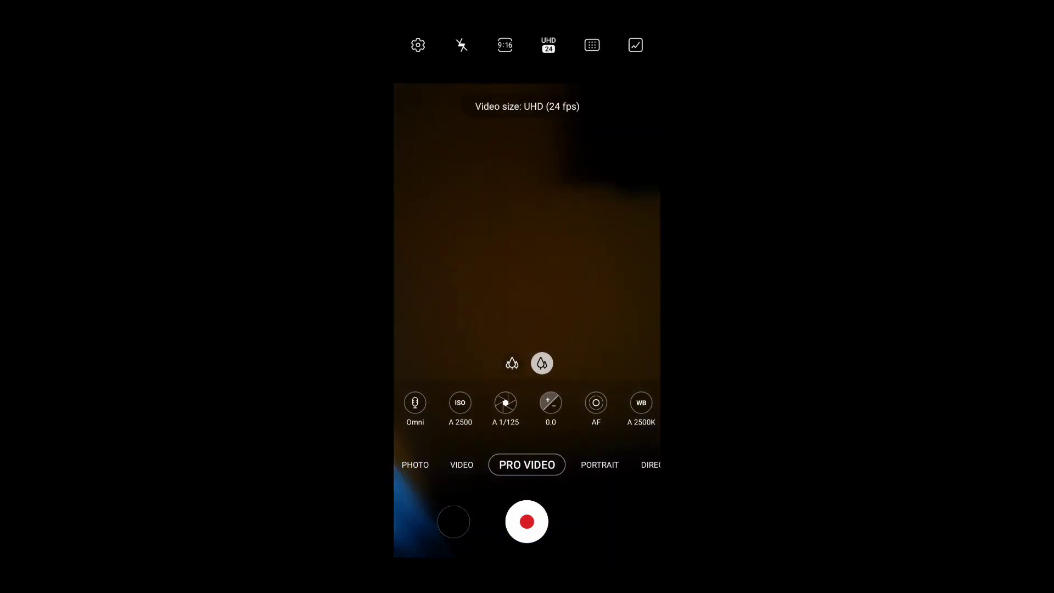
click(548, 45)
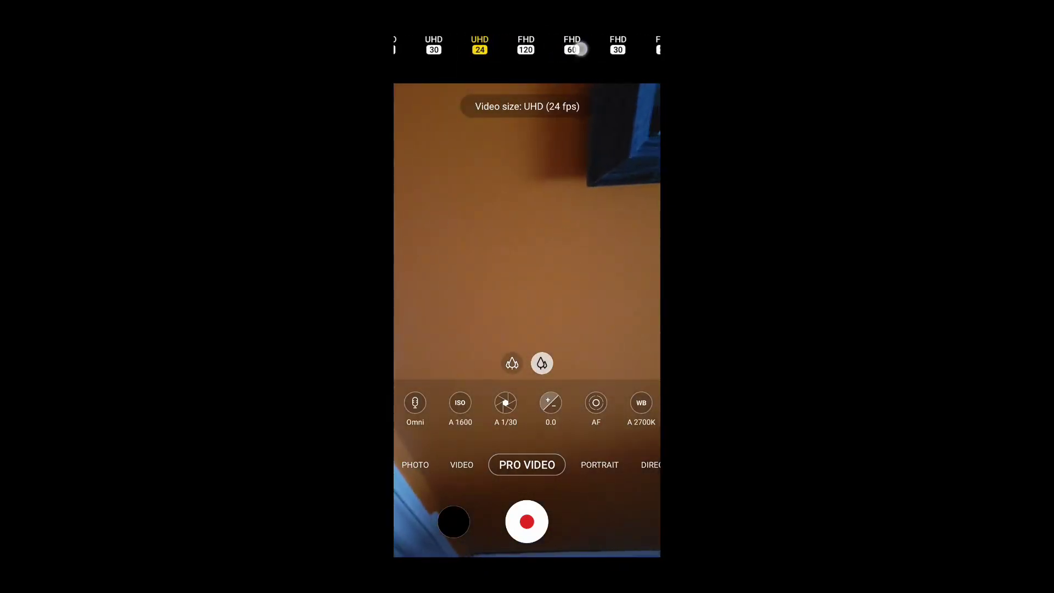
click(571, 45)
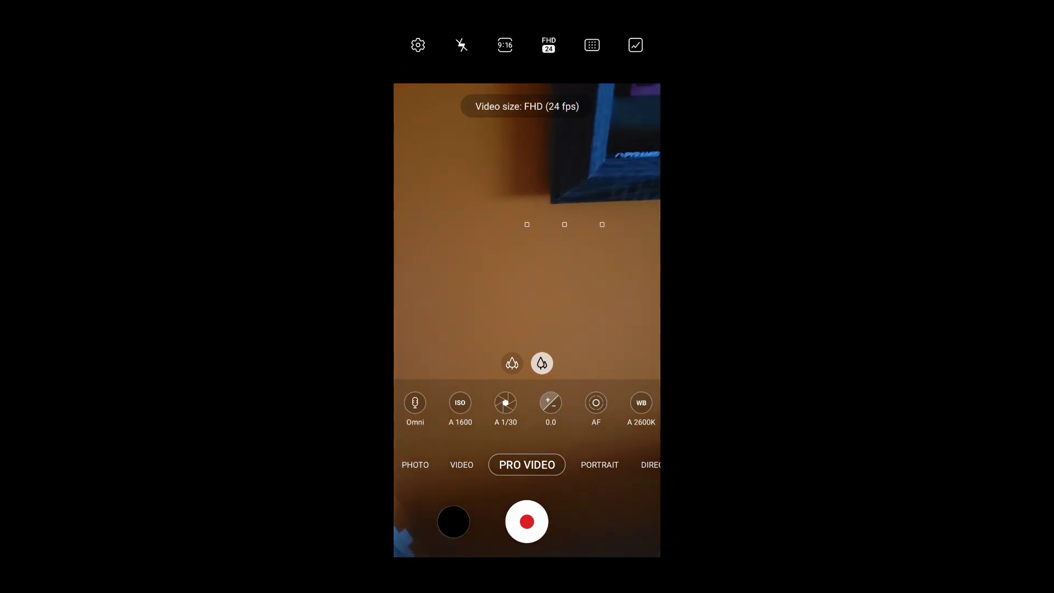
click(548, 45)
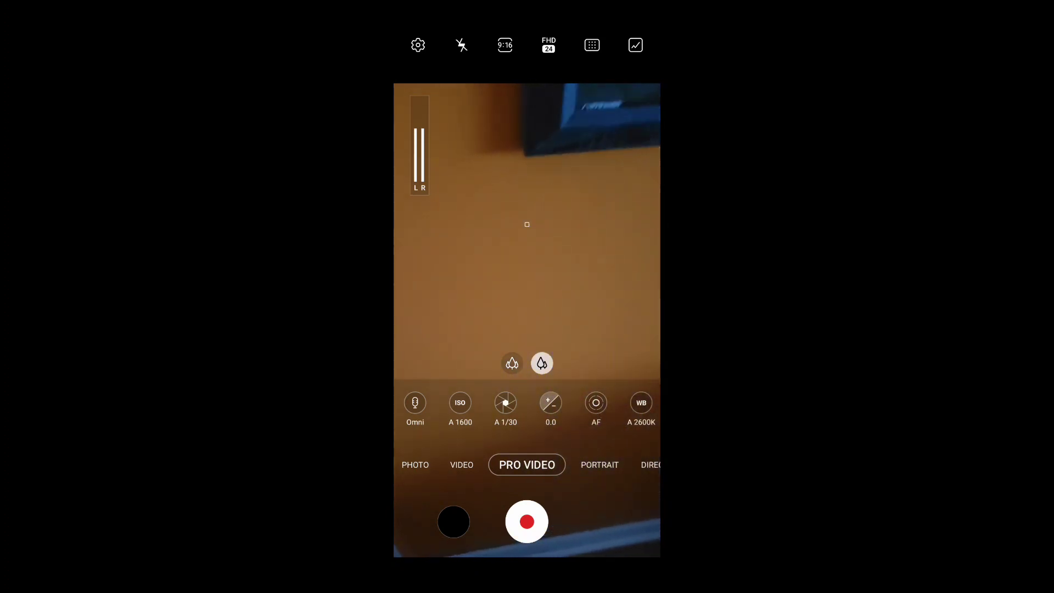
click(548, 45)
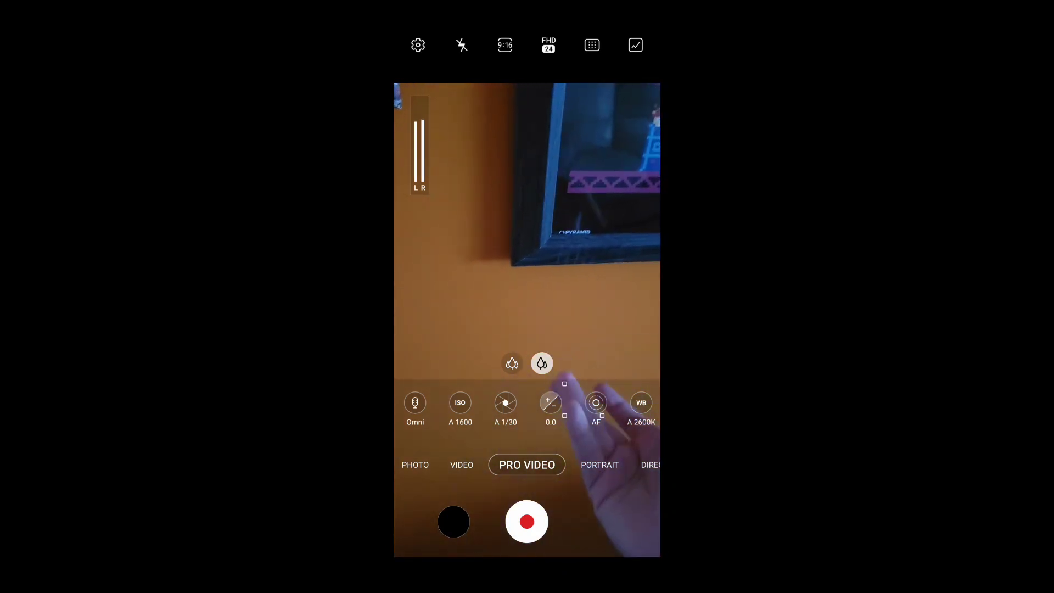
click(528, 225)
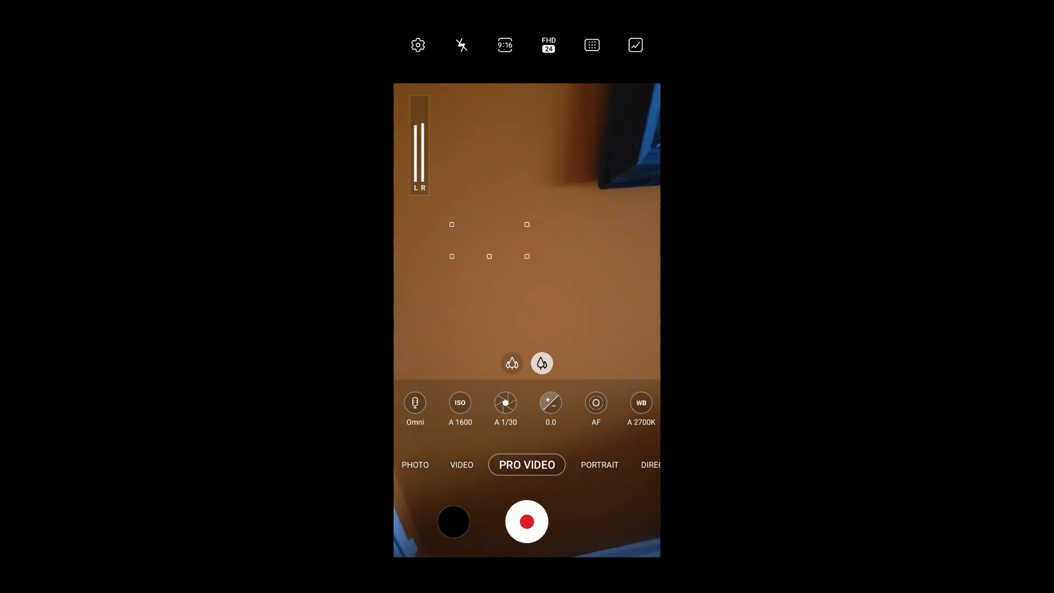
- Cycle the video size through FHD 120, 60 and 30 fps, ending at FHD 24
click(549, 45)
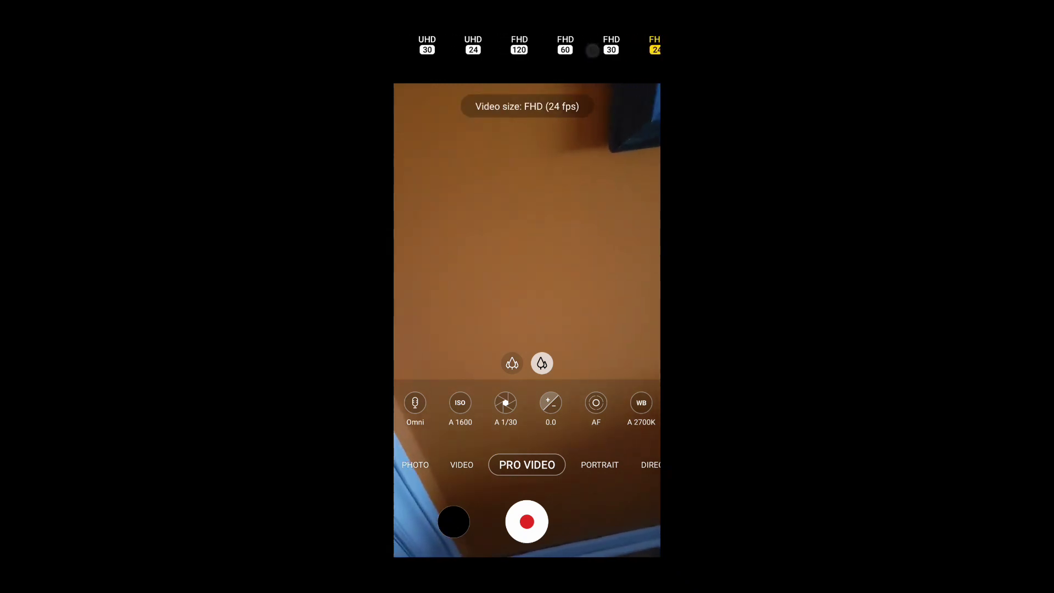
click(519, 45)
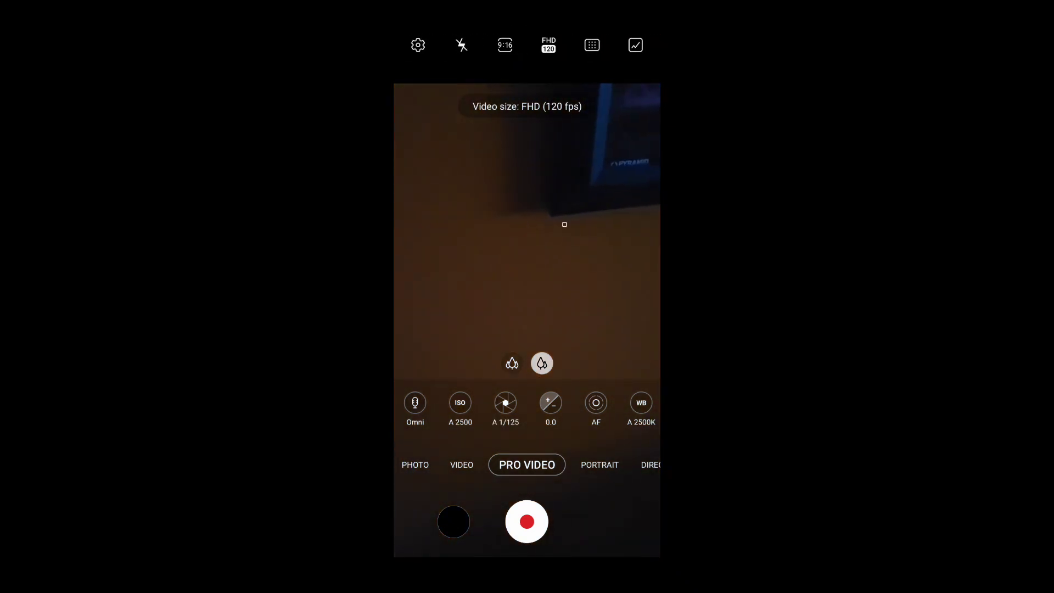
click(548, 45)
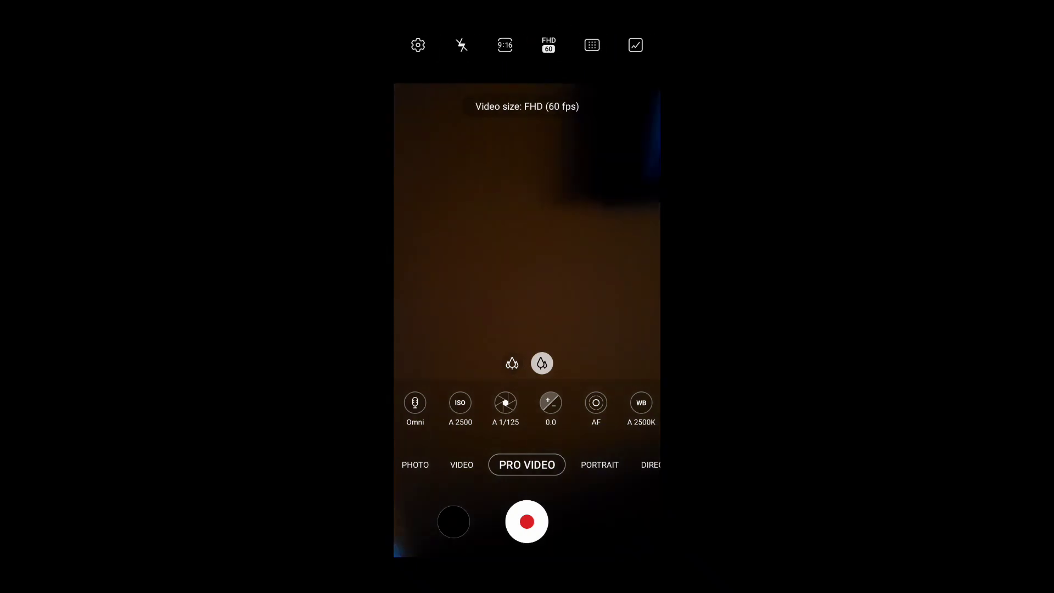
click(548, 45)
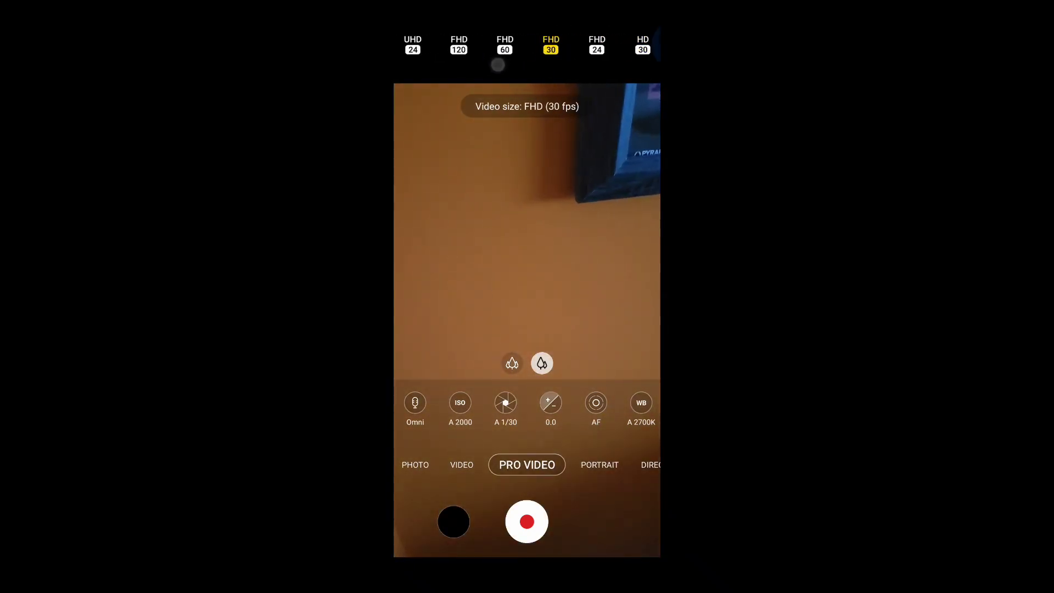
click(596, 44)
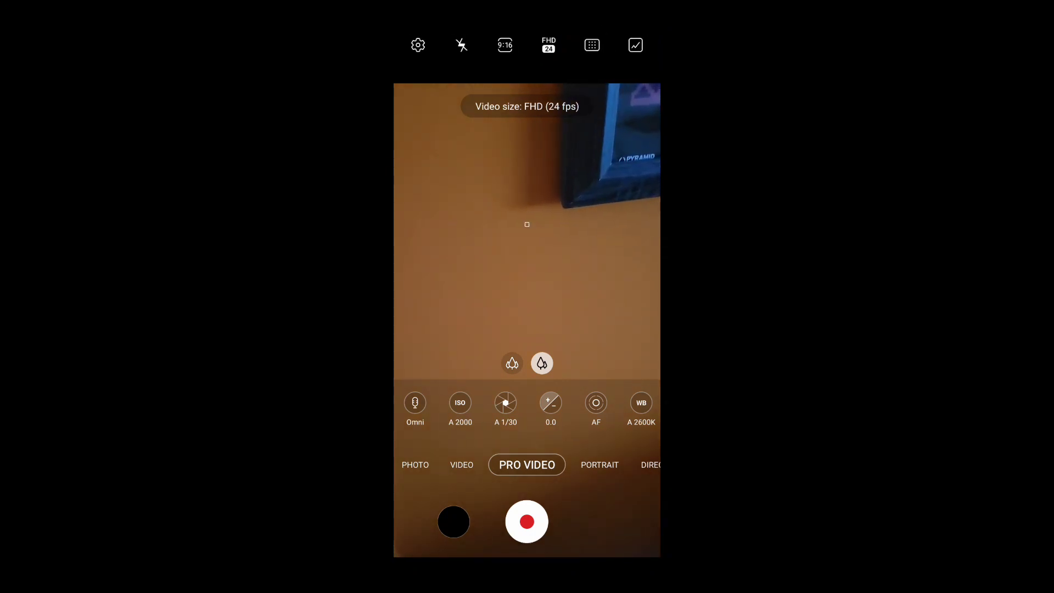